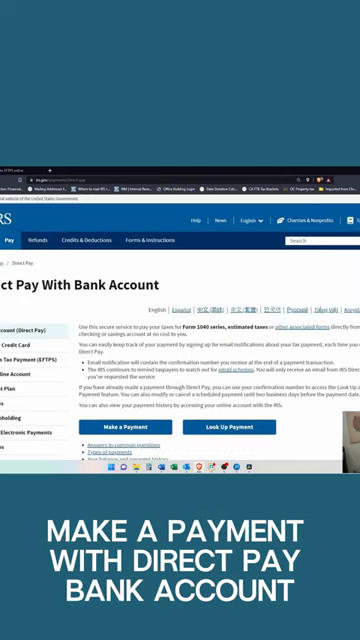
{"action": "scroll", "scroll_direction": "down", "scroll_amount": 3}
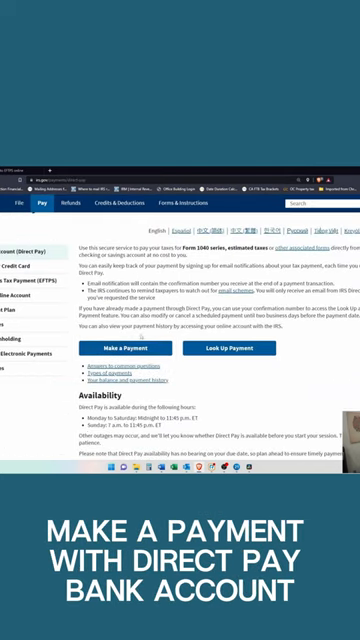